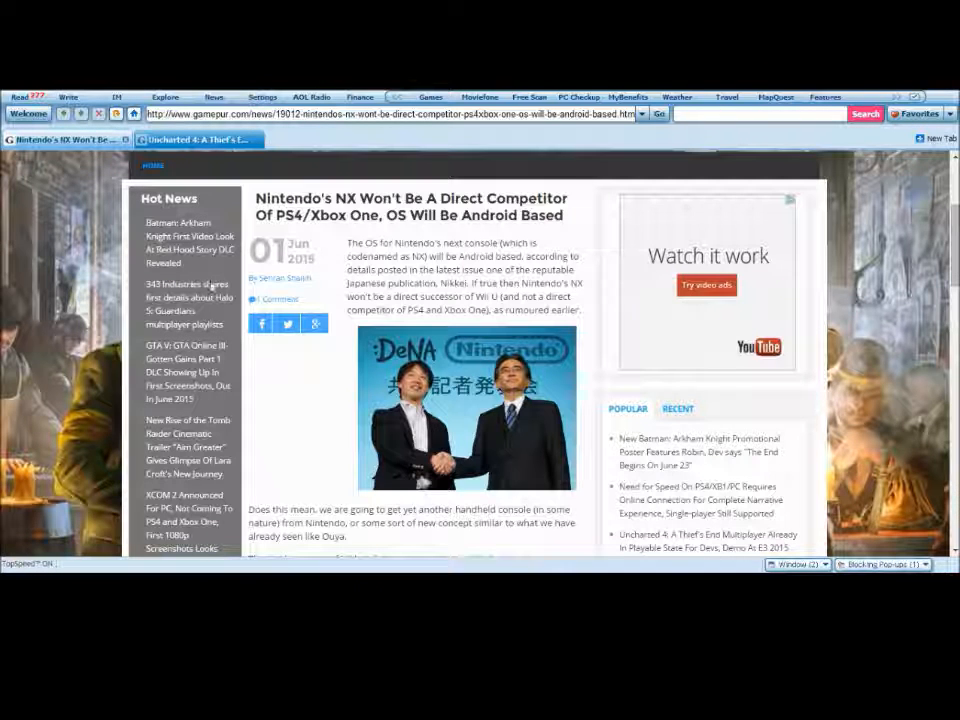
{"action": "mouse_move", "coordinate": [64, 248]}
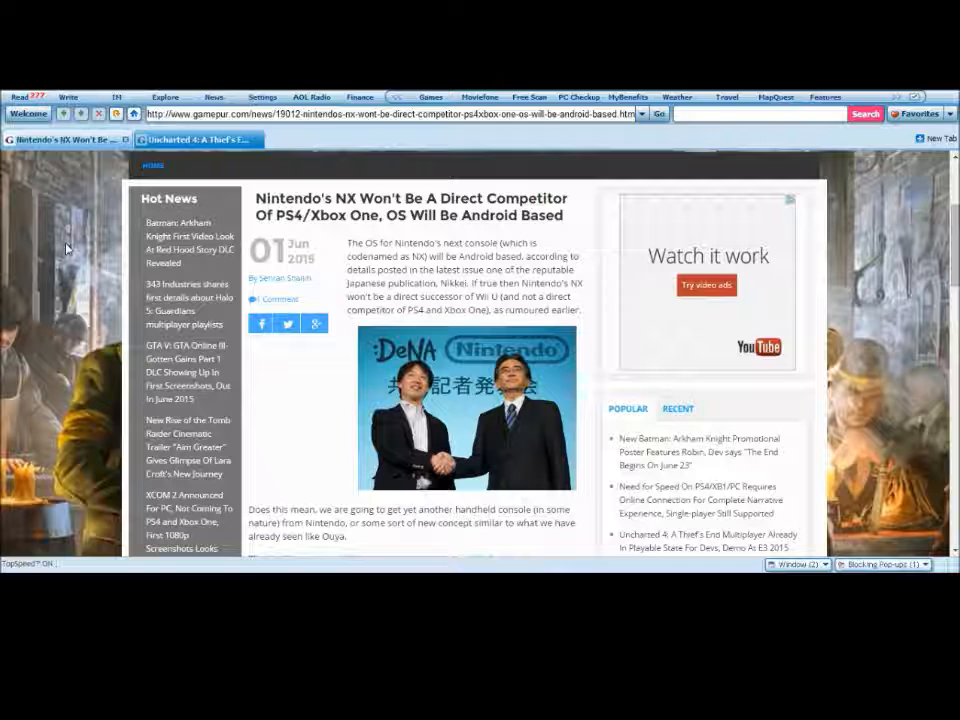
{"action": "mouse_move", "coordinate": [544, 328]}
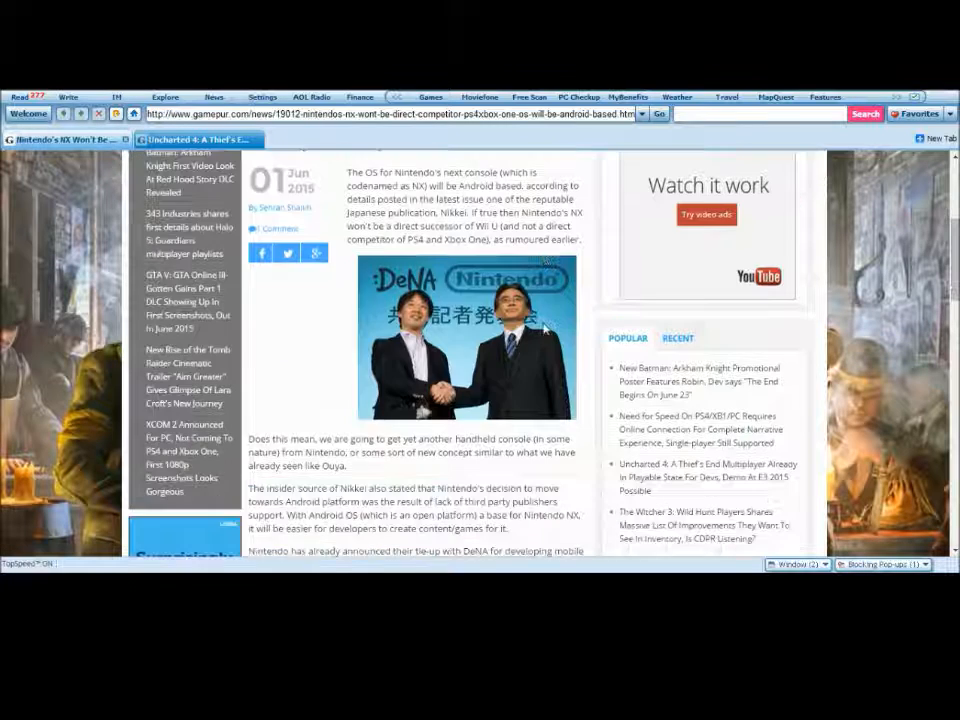
{"action": "scroll", "scroll_direction": "down", "scroll_amount": 3}
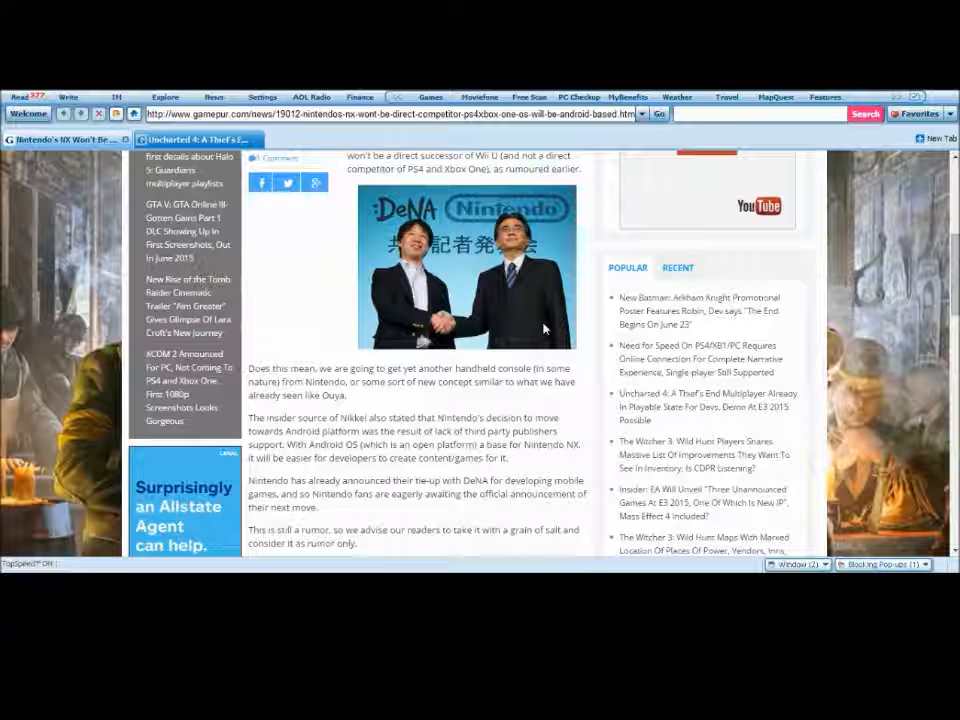
{"action": "scroll", "scroll_direction": "down", "scroll_amount": 3}
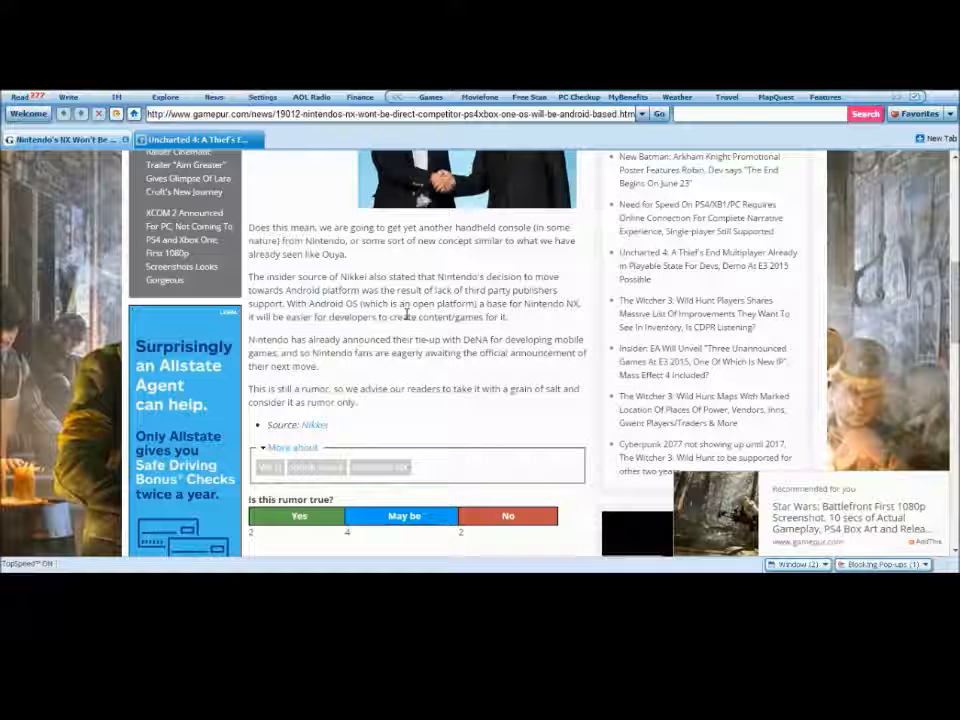